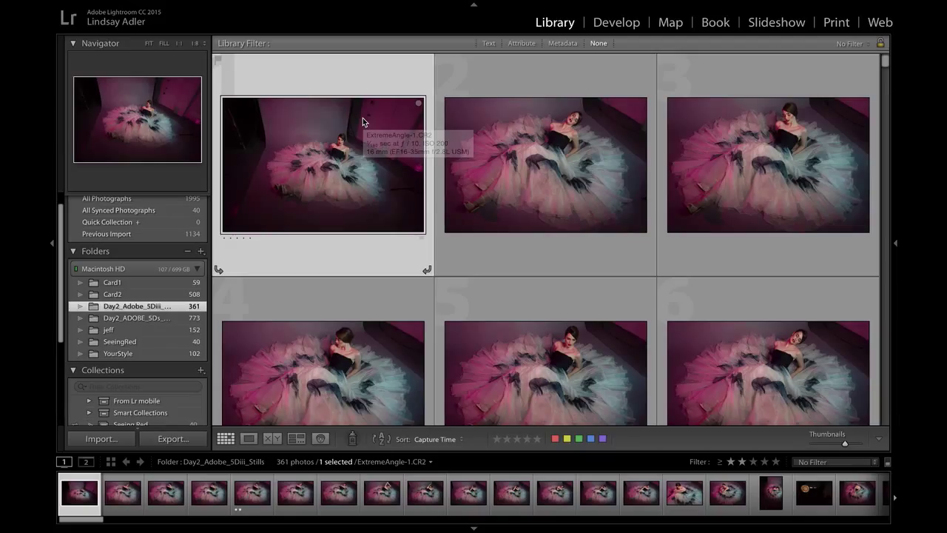
pyautogui.moveTo(363, 122)
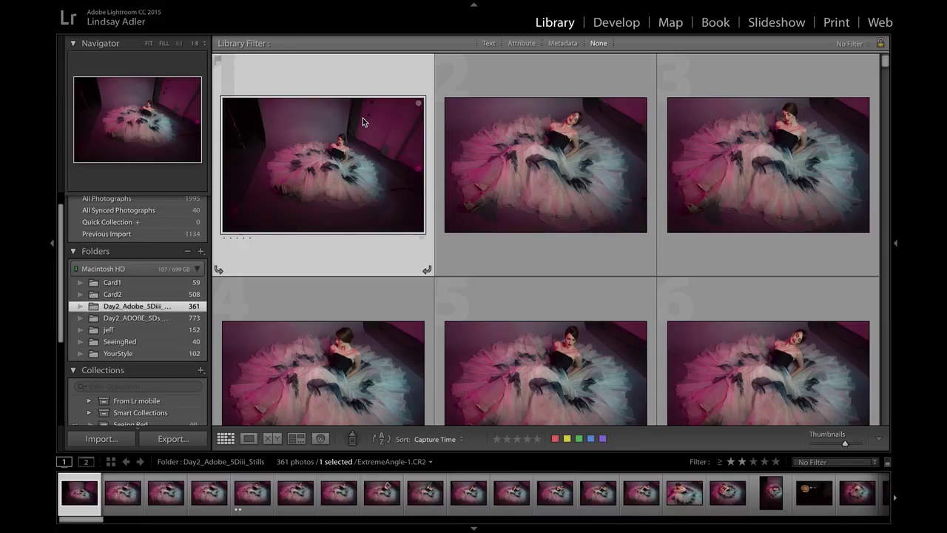
# Step: Filter the library grid by Attribute to show photos rated two stars and higher (34 of 361)
pyautogui.click(521, 43)
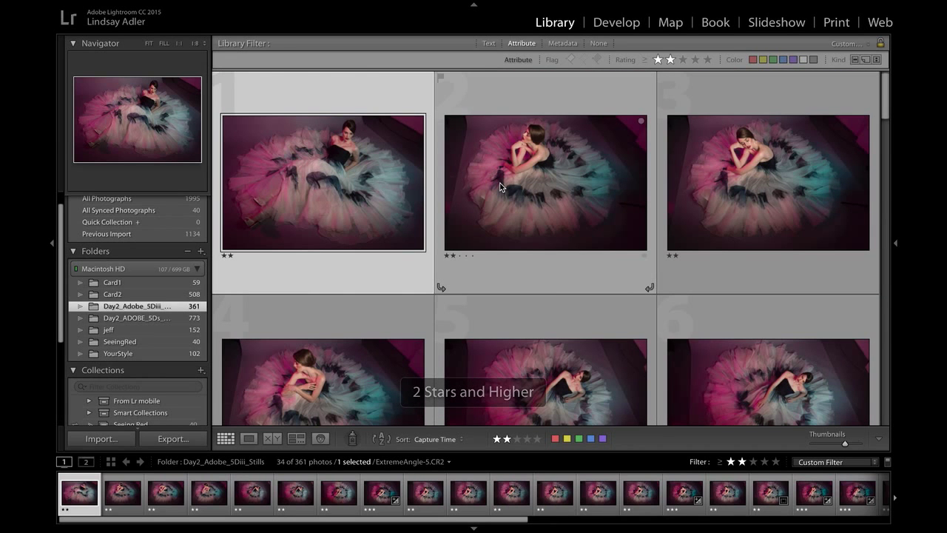
pyautogui.moveTo(500, 186)
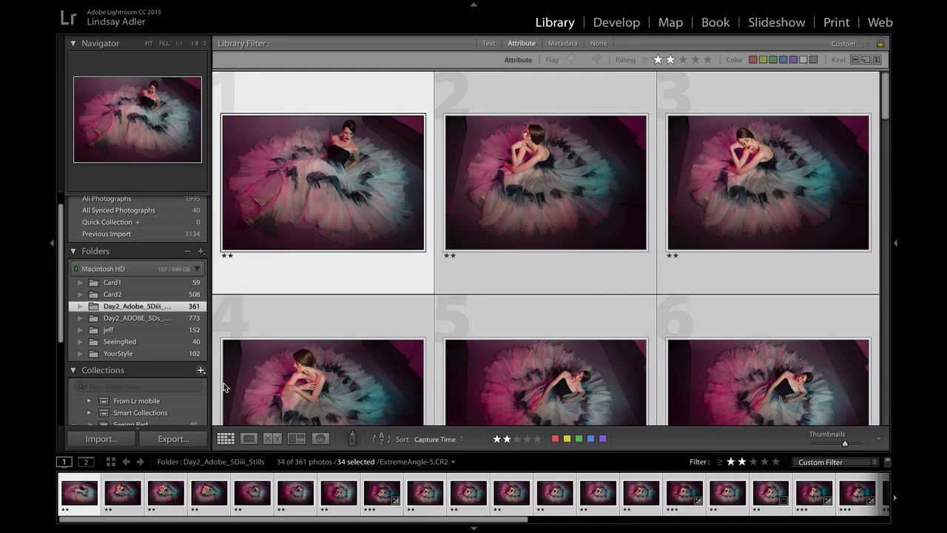
# Step: Name a new collection 'Extreme Angle', including selected photos and syncing with Lightroom mobile
pyautogui.click(201, 370)
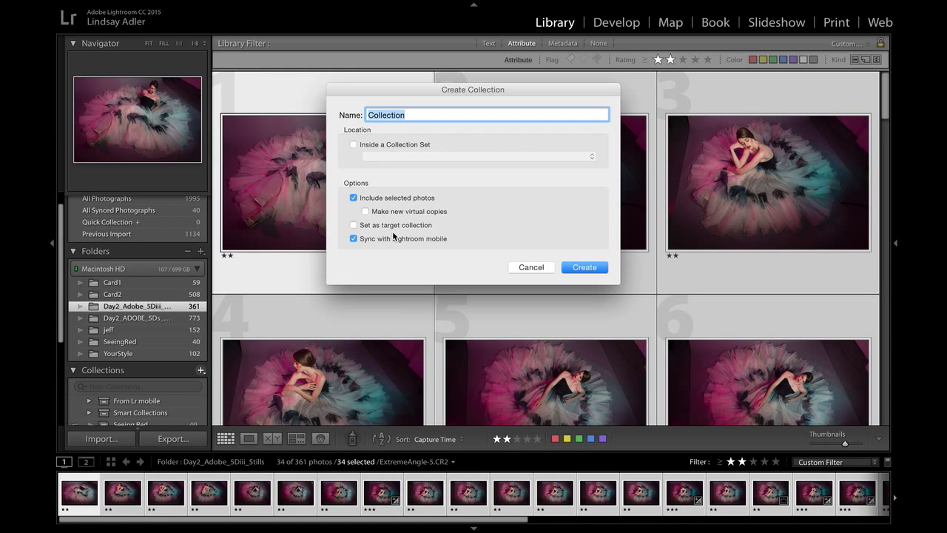
pyautogui.write('E')
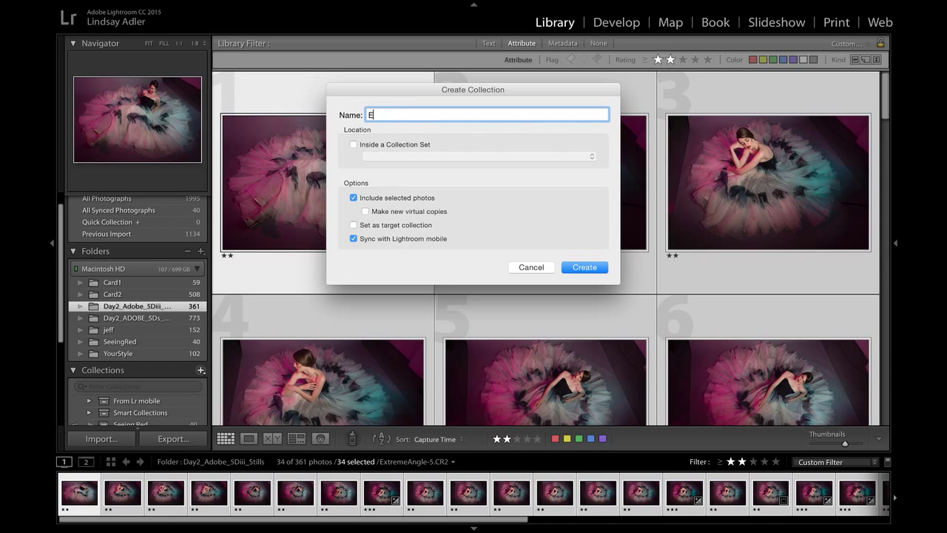
pyautogui.write('xtreme Angle')
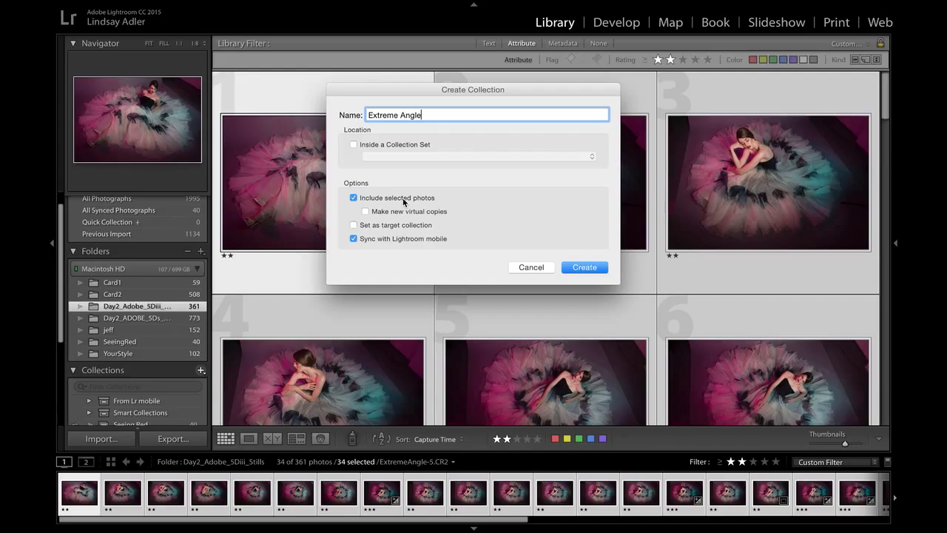
pyautogui.moveTo(426, 206)
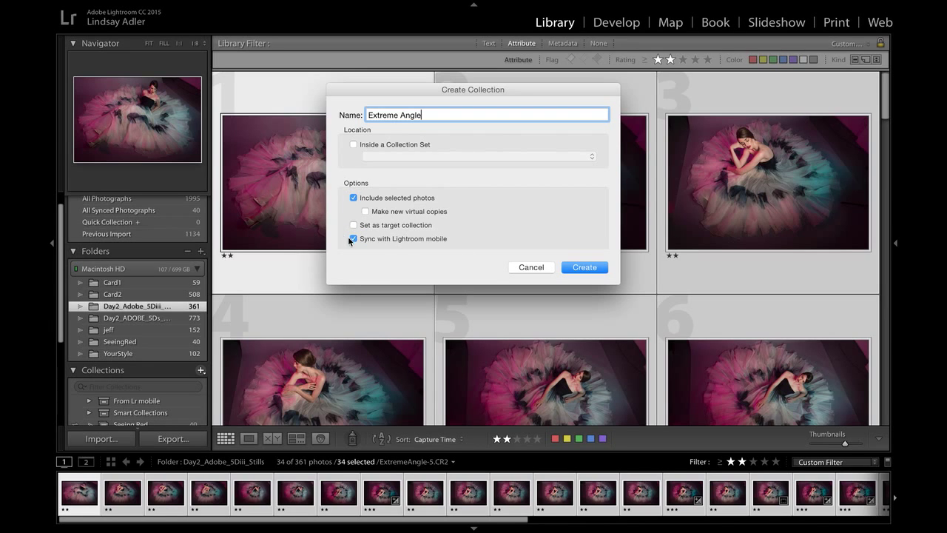
pyautogui.moveTo(487, 243)
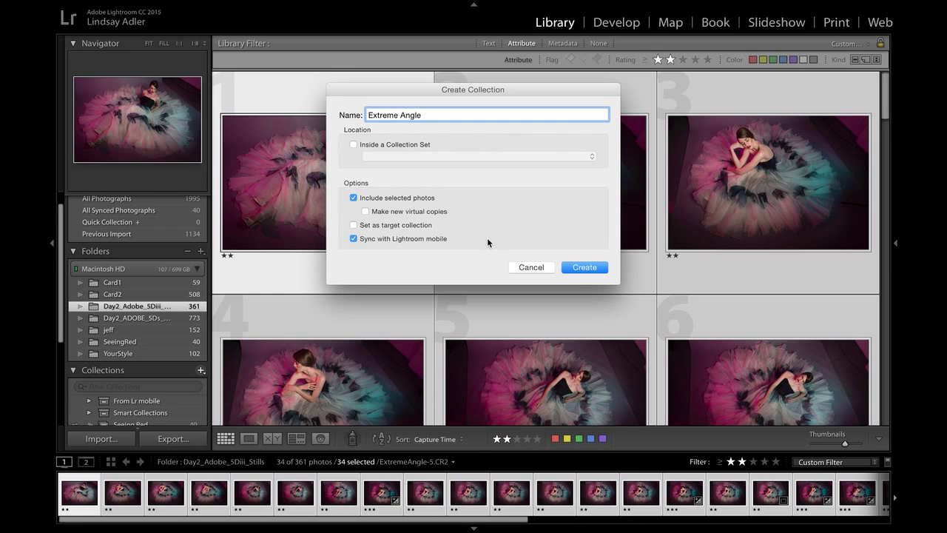
# Step: Confirm creation of the 'Extreme Angle' collection with its 34 photos syncing to mobile
pyautogui.click(584, 267)
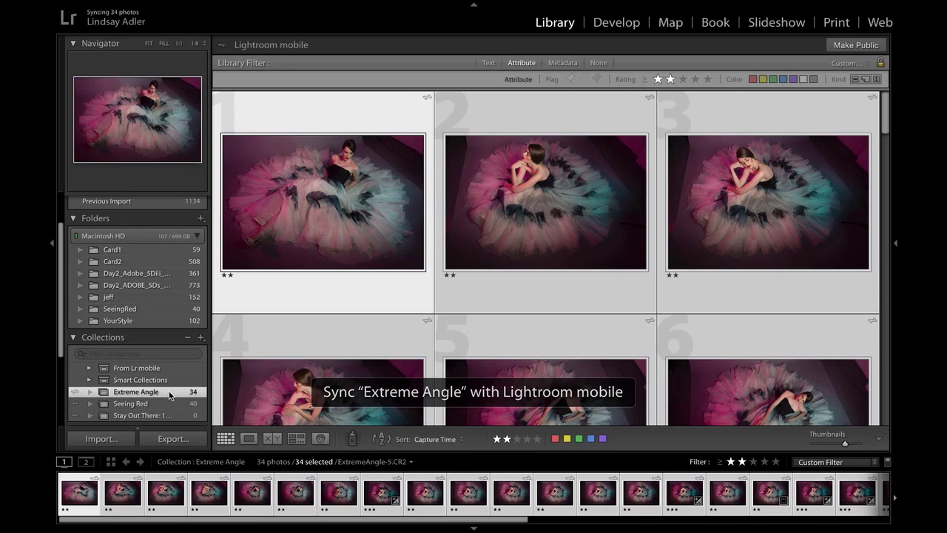
pyautogui.moveTo(155, 399)
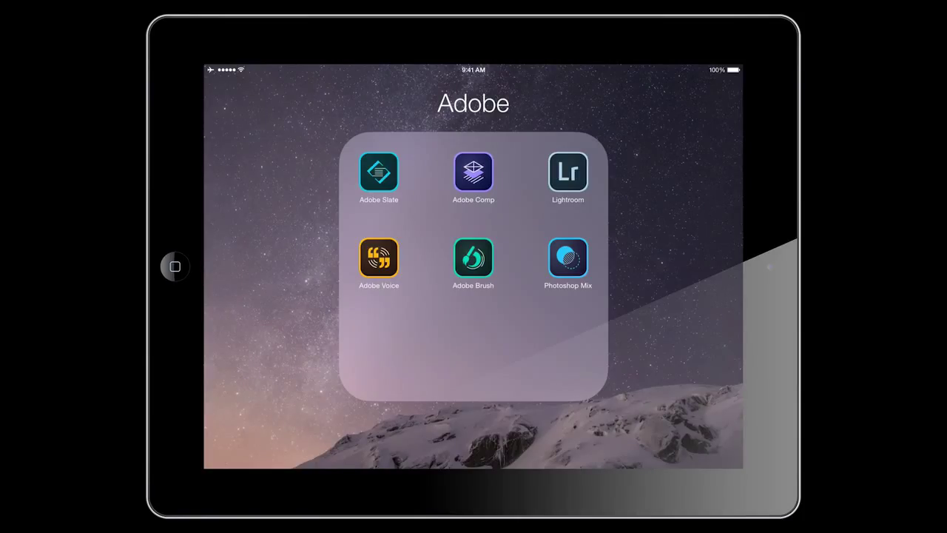
# Step: Launch Lightroom on the iPad and open the synced Extreme Angle collection
pyautogui.click(567, 172)
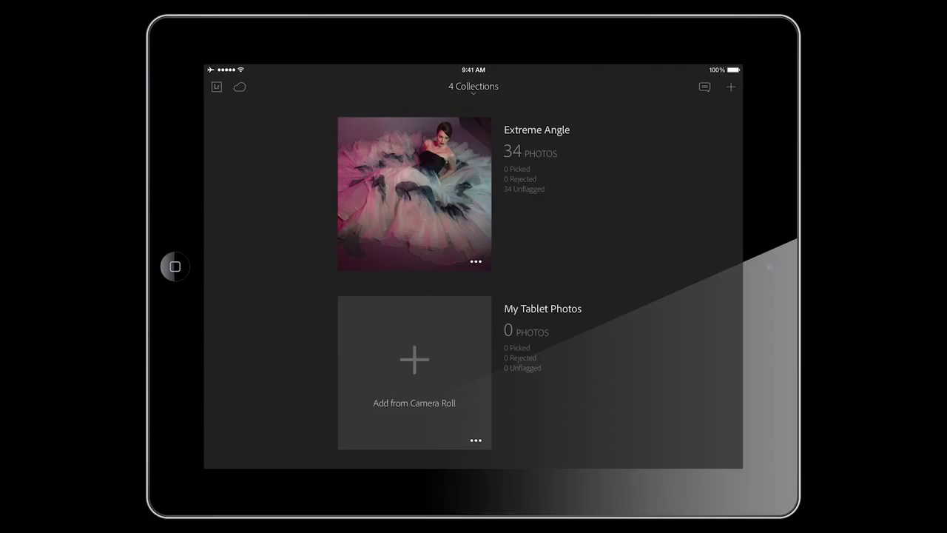
pyautogui.click(413, 194)
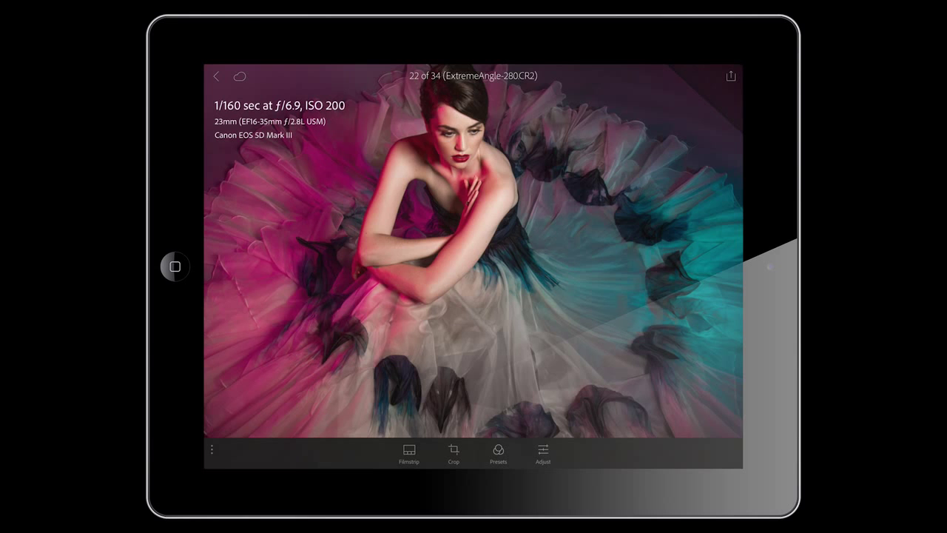
# Step: Give photo 32 a five-star rating and a Pick flag
pyautogui.click(408, 452)
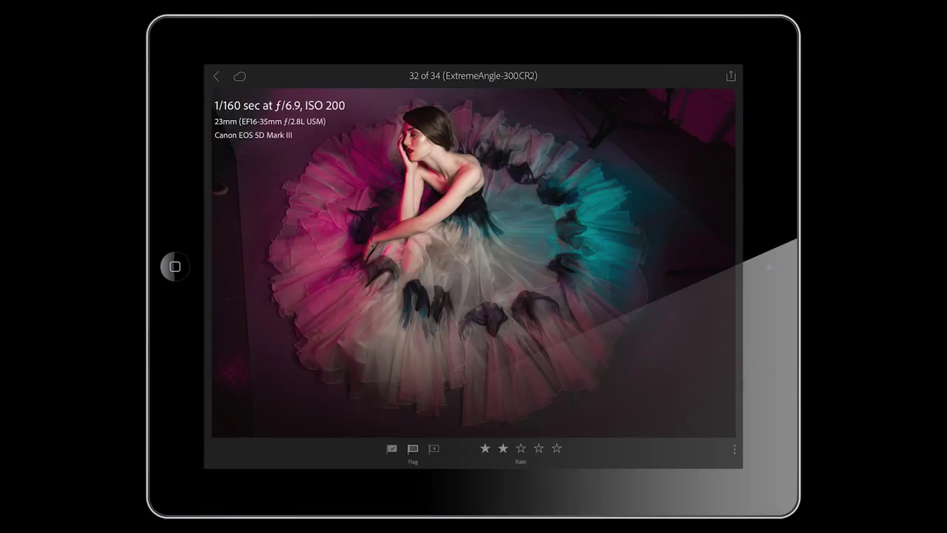
pyautogui.click(556, 448)
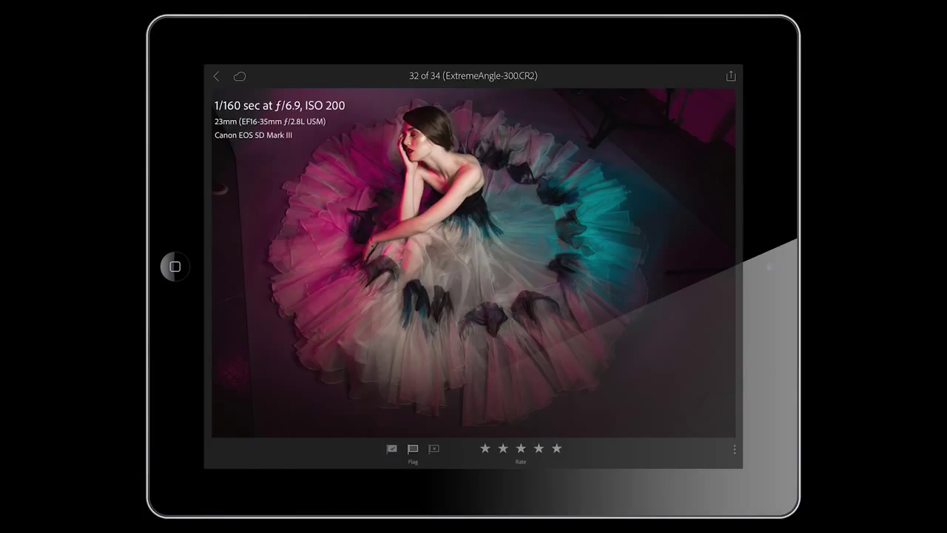
pyautogui.click(392, 449)
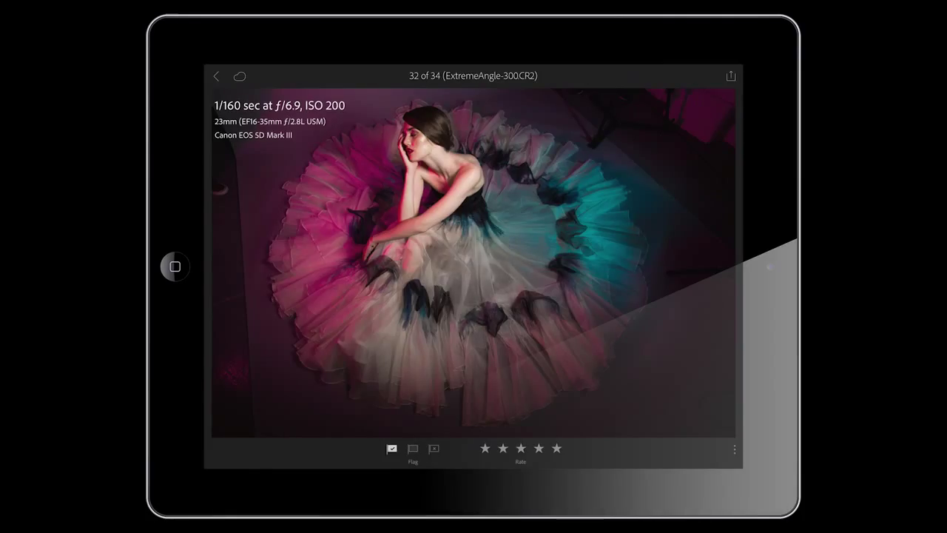
pyautogui.click(392, 448)
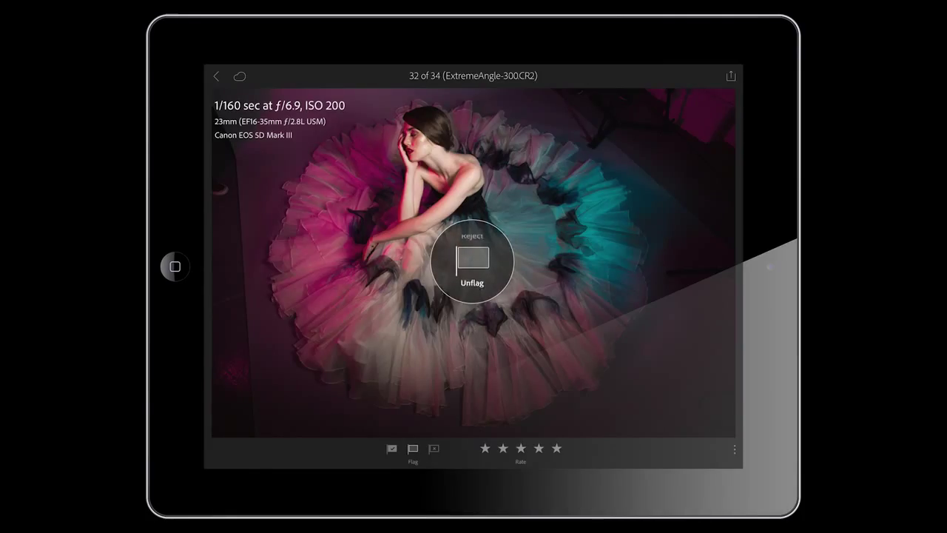
pyautogui.click(435, 449)
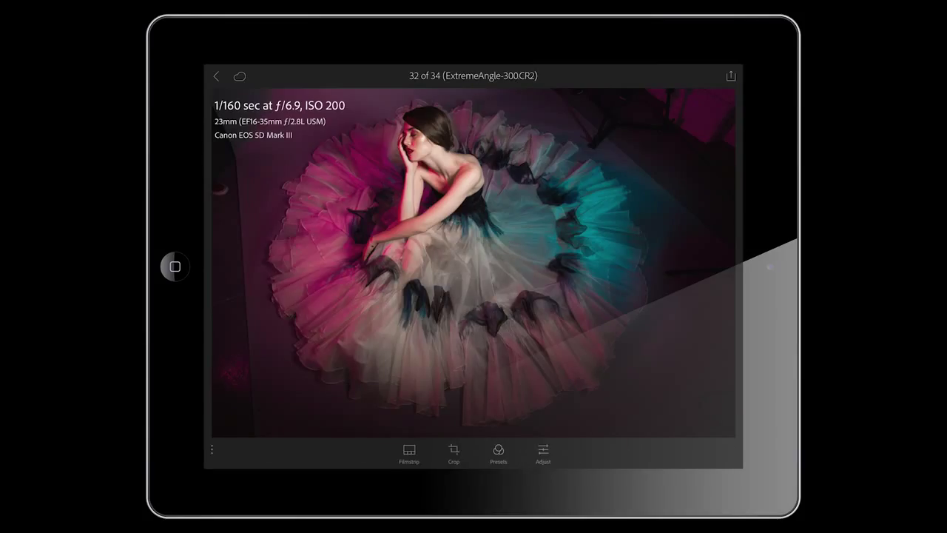
# Step: Adjust photo 32's tones (contrast +43, highlights +23, whites +22, clarity +40), then move to photo 31
pyautogui.click(543, 453)
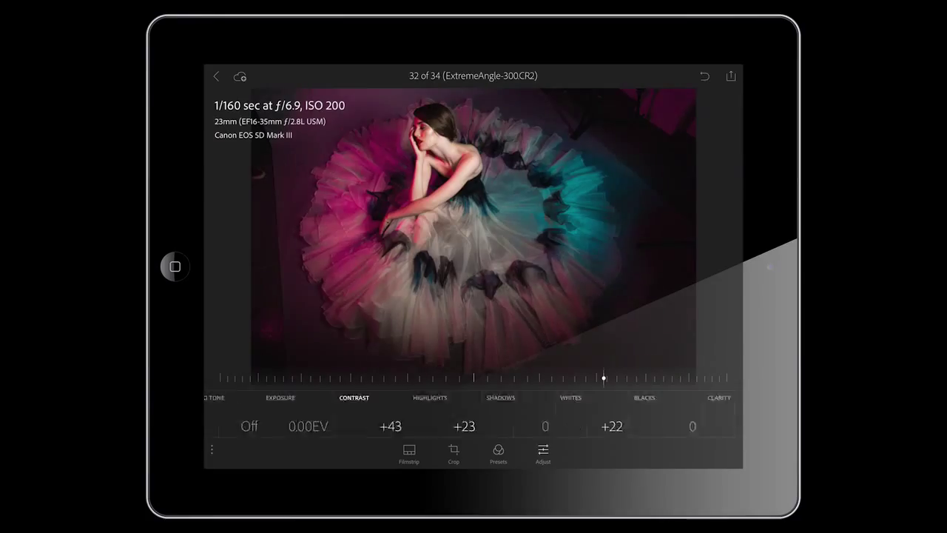
pyautogui.hscroll(-3)
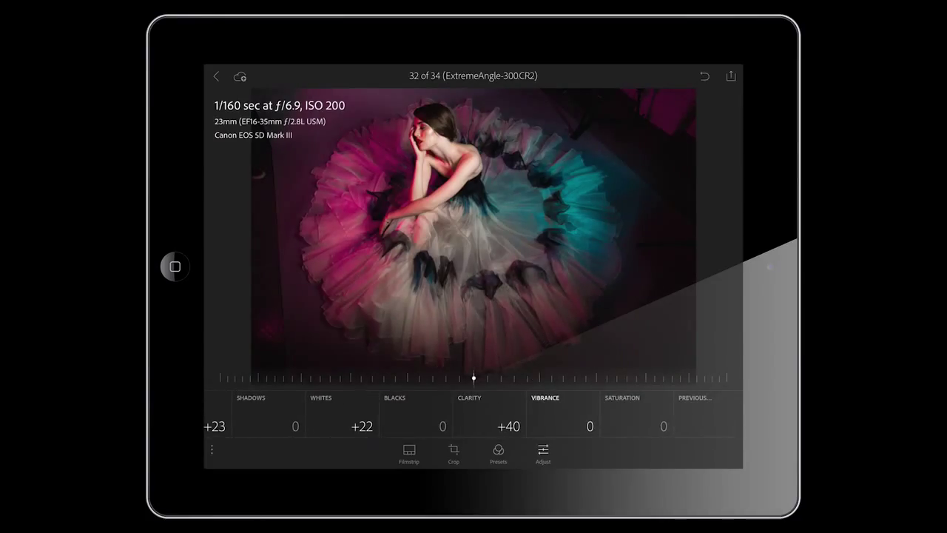
pyautogui.moveTo(474, 378); pyautogui.dragTo(648, 378)
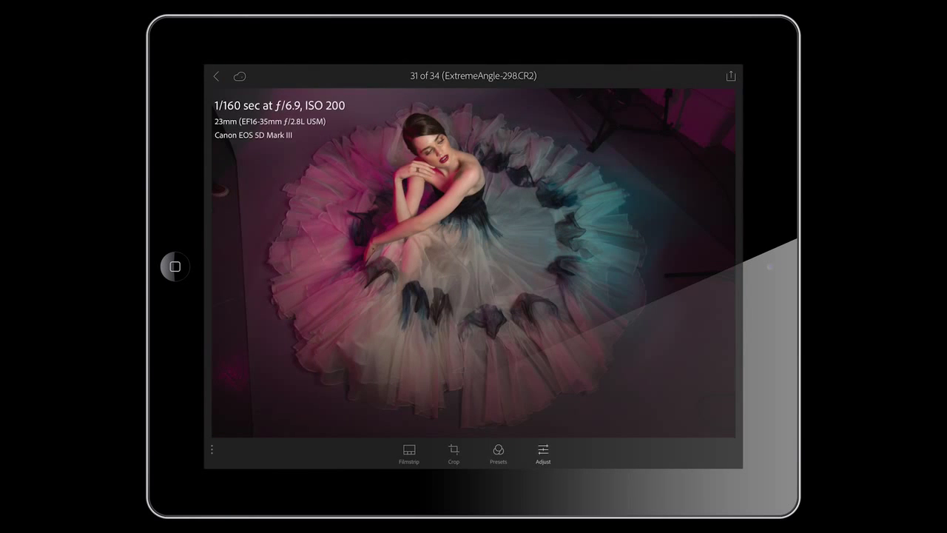
# Step: Apply basic tones from the previous photo to photo 31, then open photo 7 from the grid
pyautogui.click(542, 453)
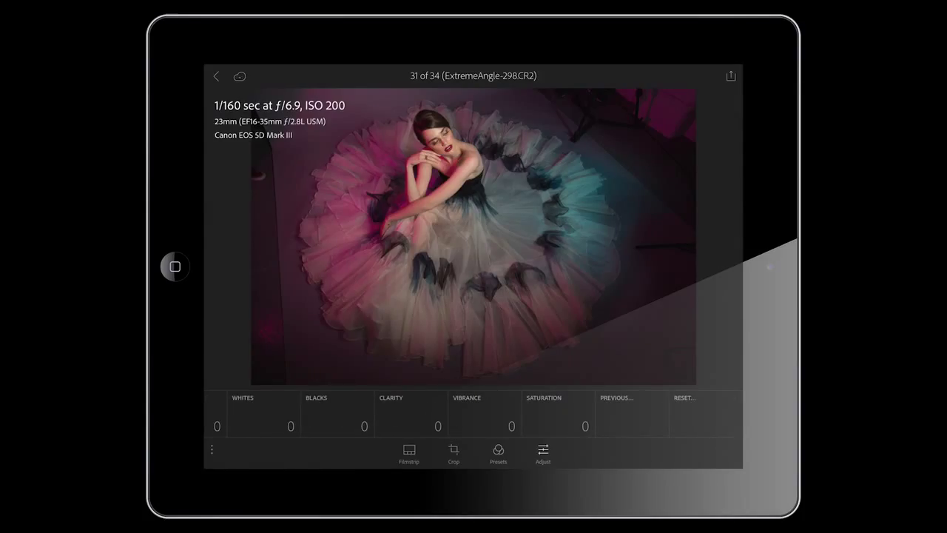
pyautogui.click(616, 397)
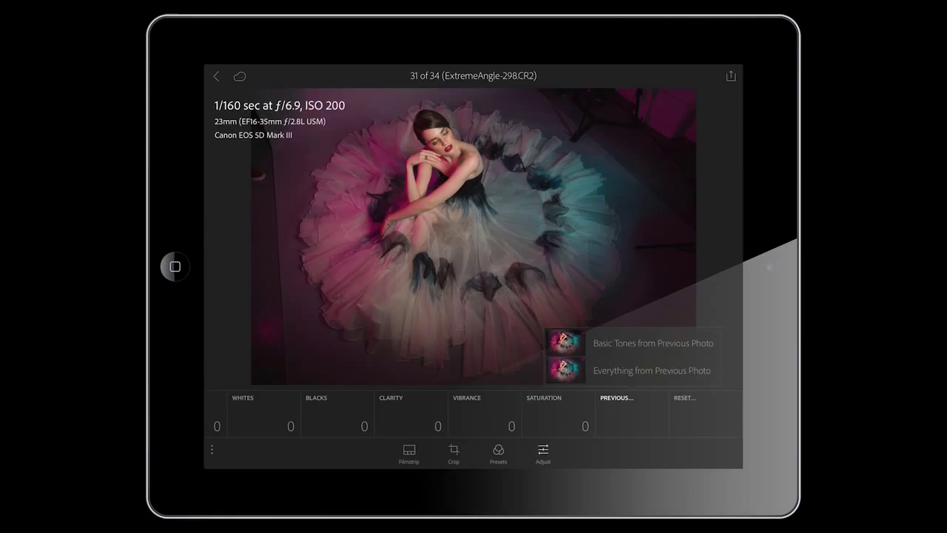
pyautogui.click(652, 342)
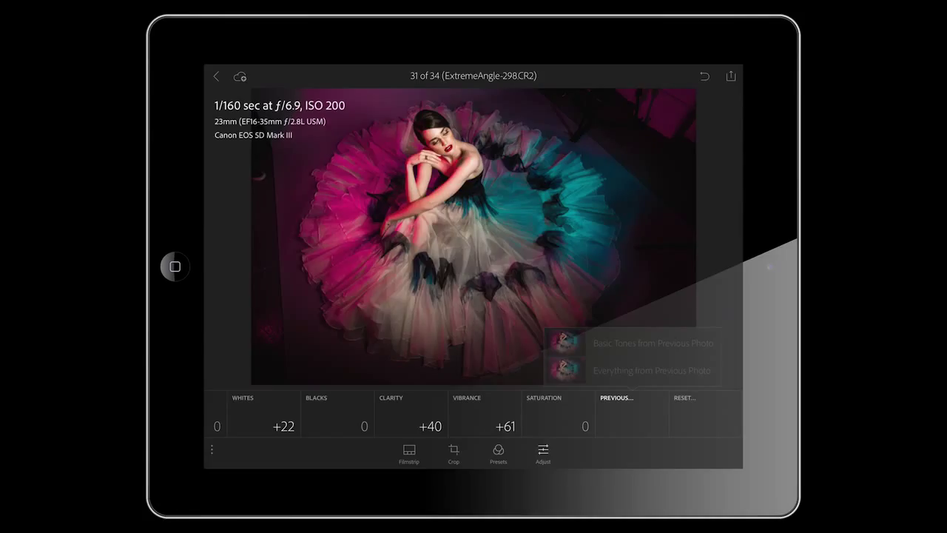
pyautogui.click(616, 397)
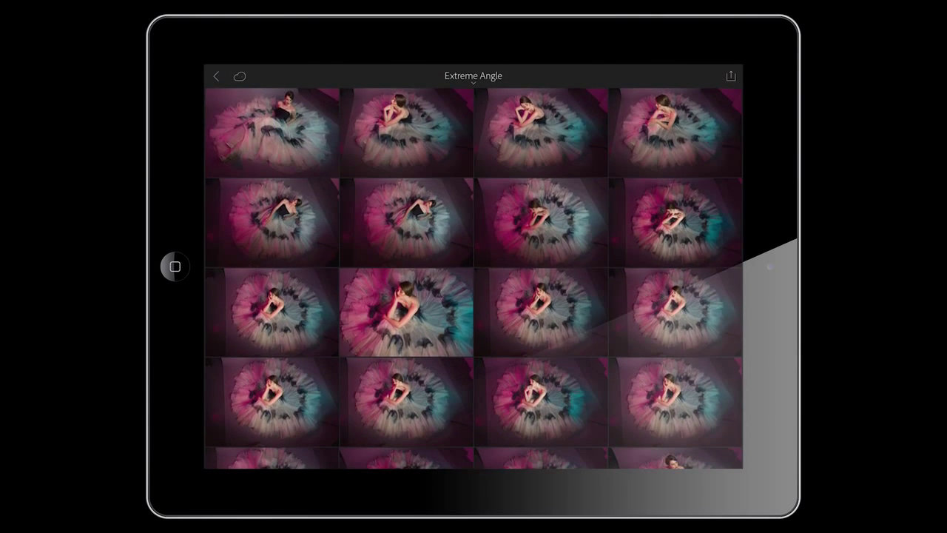
pyautogui.doubleClick(407, 311)
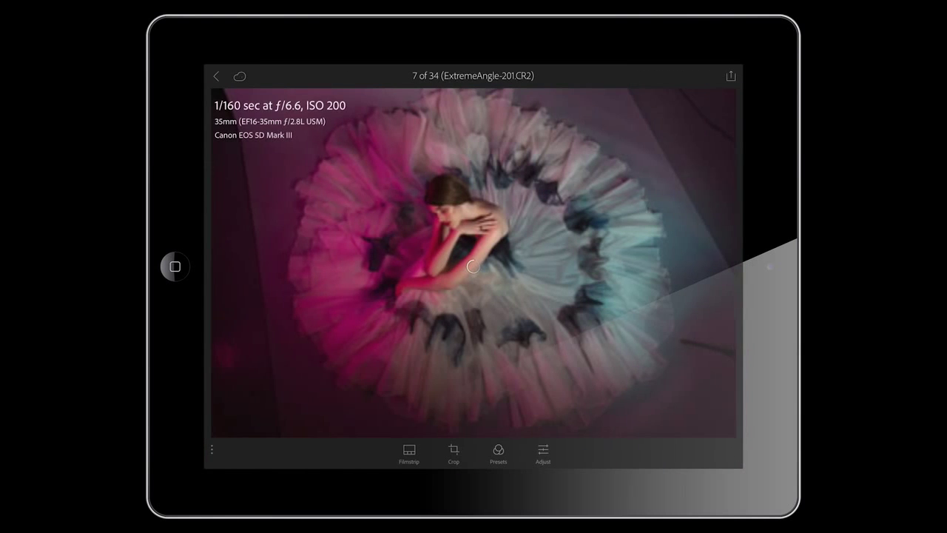